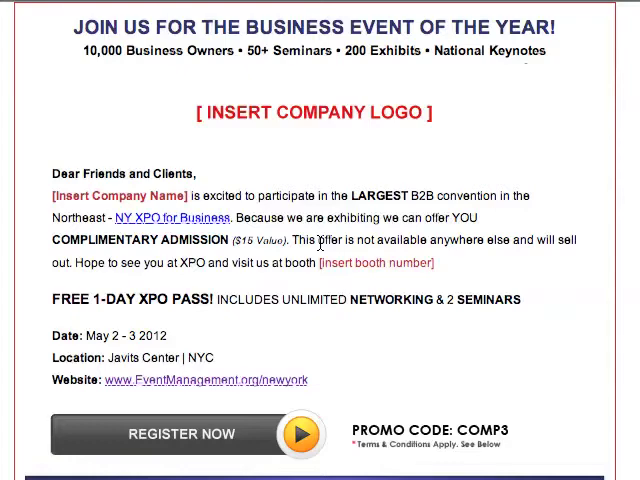
Scroll down through the My Emails list to review the existing emails.
{"action": "scroll", "scroll_direction": "down", "scroll_amount": 3}
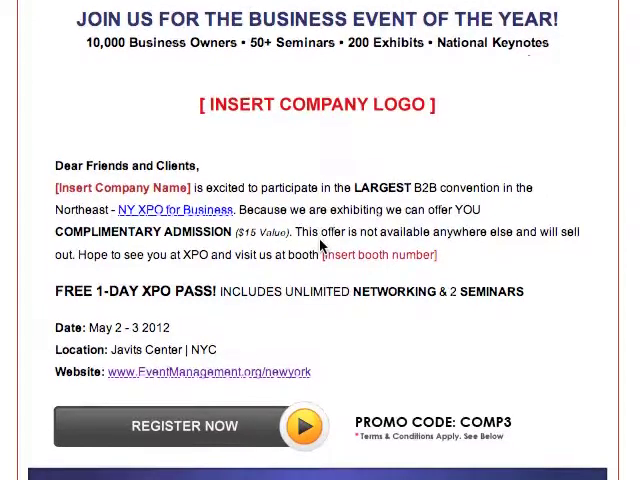
{"action": "scroll", "scroll_direction": "down", "scroll_amount": 3}
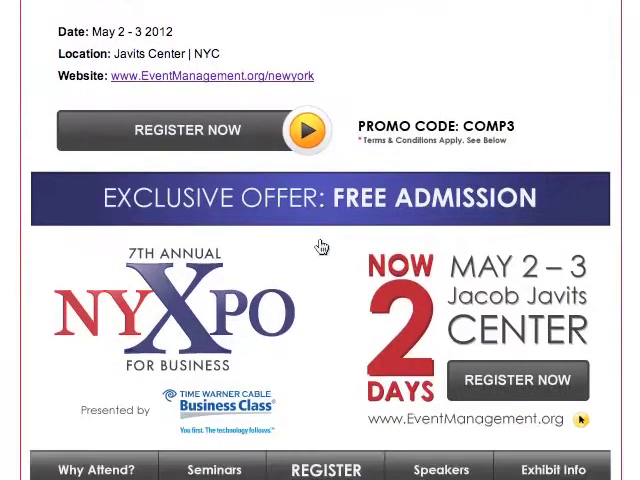
{"action": "scroll", "scroll_direction": "down", "scroll_amount": 3}
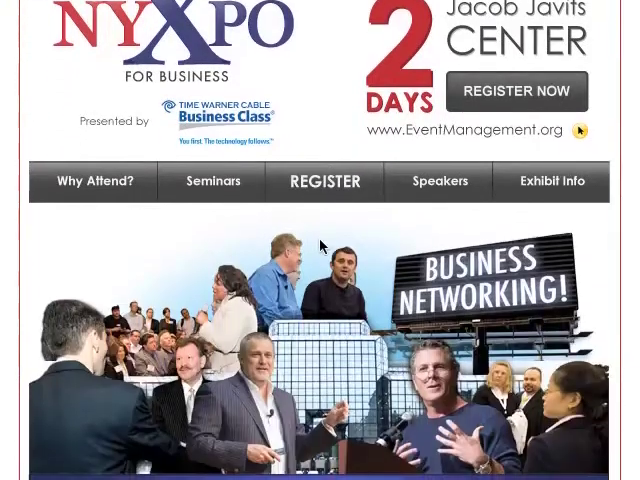
{"action": "scroll", "scroll_direction": "down", "scroll_amount": 3}
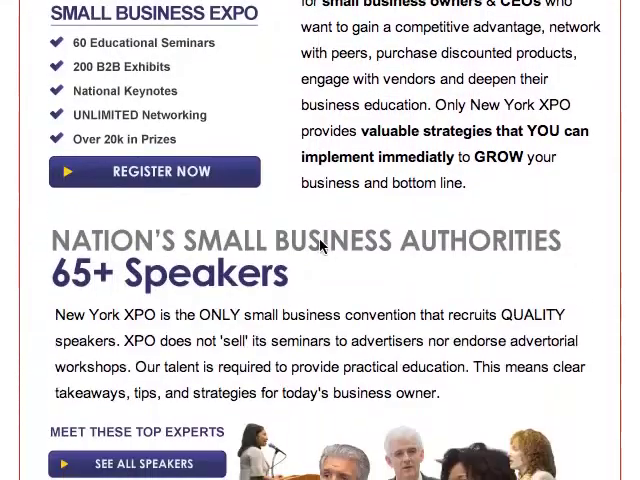
{"action": "scroll", "scroll_direction": "down", "scroll_amount": 3}
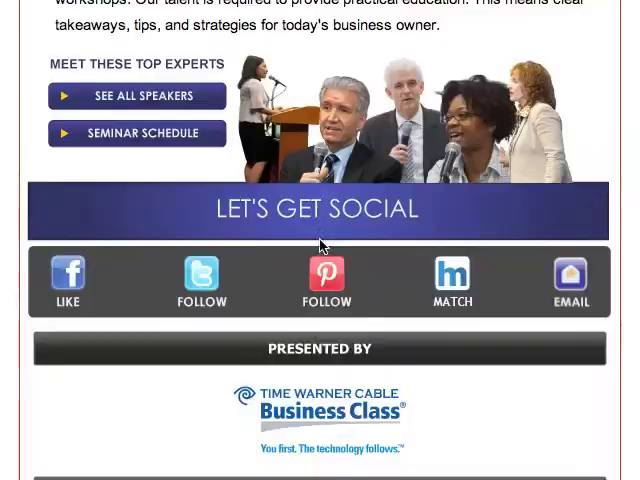
{"action": "scroll", "scroll_direction": "down", "scroll_amount": 3}
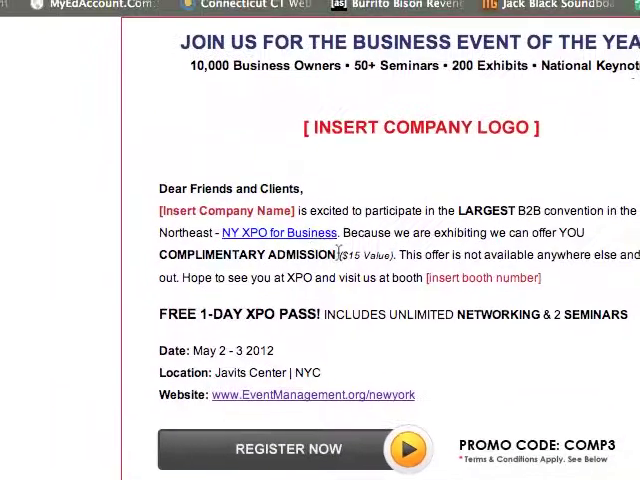
{"action": "scroll", "scroll_direction": "down", "scroll_amount": 3}
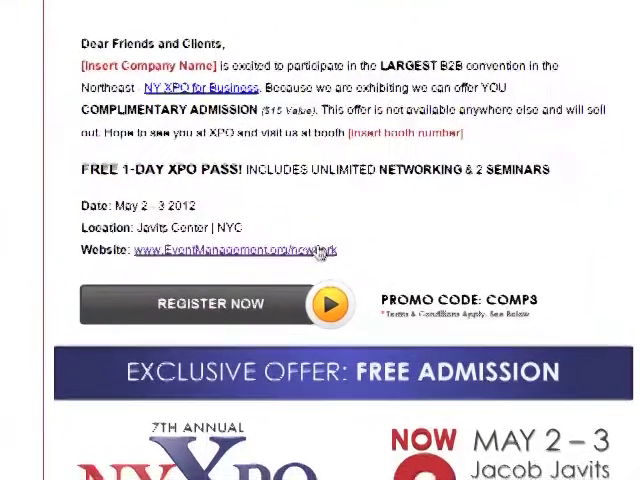
{"action": "scroll", "scroll_direction": "down", "scroll_amount": 3}
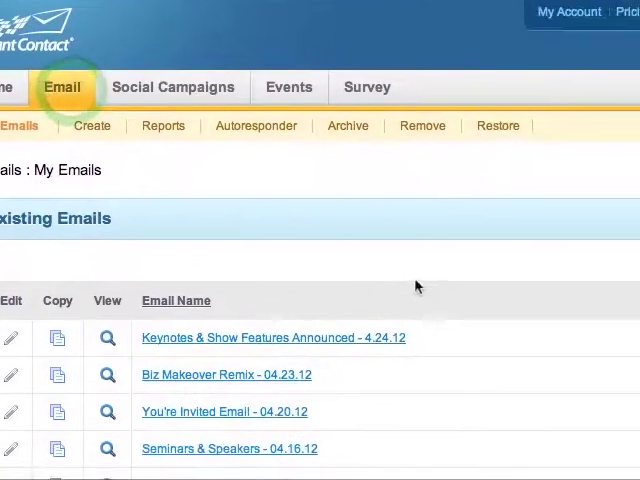
{"action": "scroll", "scroll_direction": "down", "scroll_amount": 3}
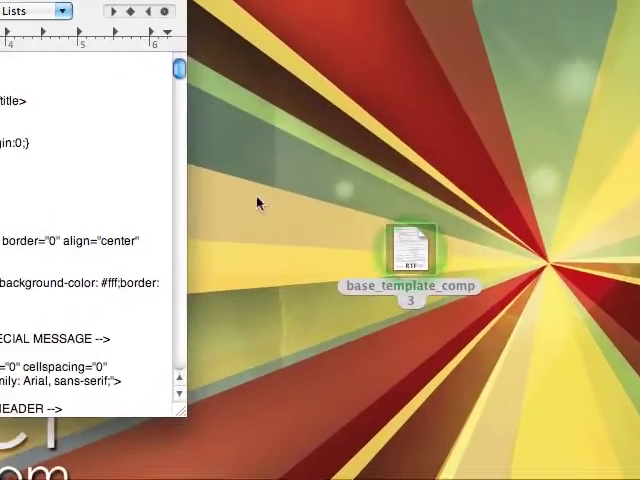
Open base_template_comp from the desktop in TextEdit and scroll through its HTML markup.
{"action": "double_click", "coordinate": [414, 242]}
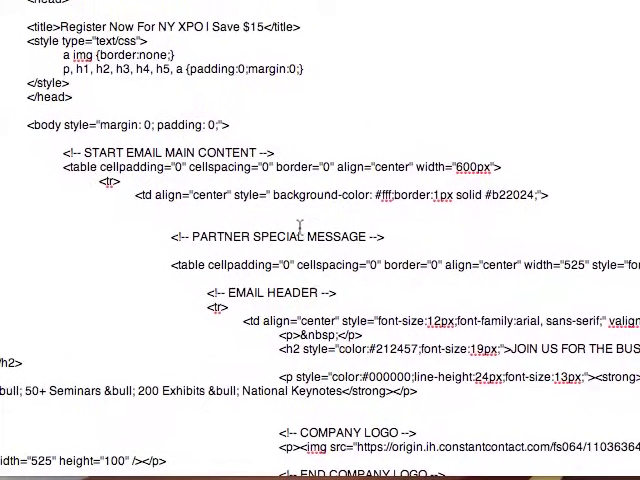
{"action": "scroll", "scroll_direction": "down", "scroll_amount": 3}
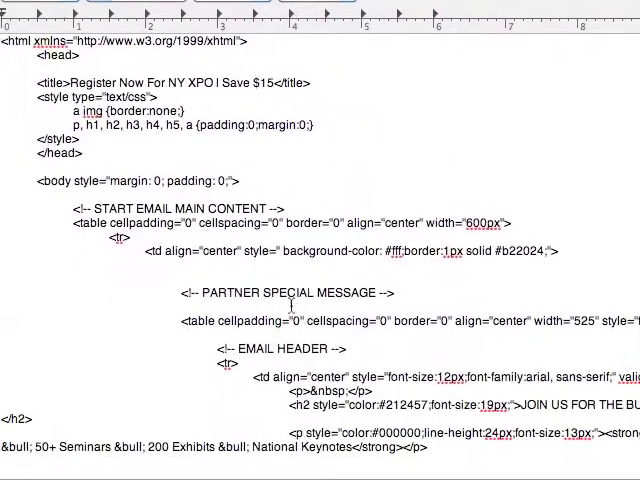
{"action": "scroll", "scroll_direction": "down", "scroll_amount": 3}
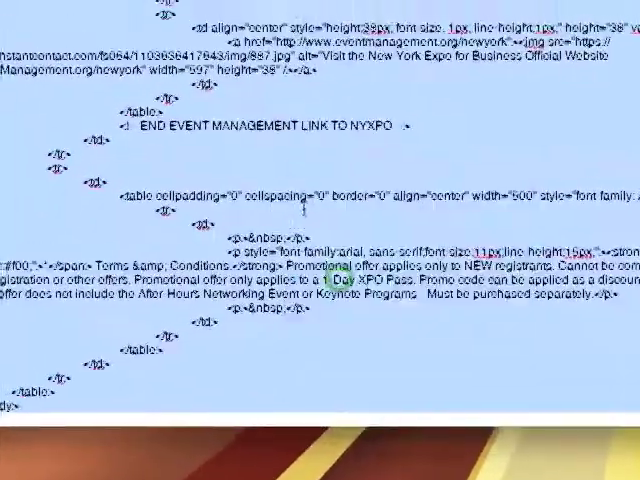
{"action": "scroll", "scroll_direction": "down", "scroll_amount": 3}
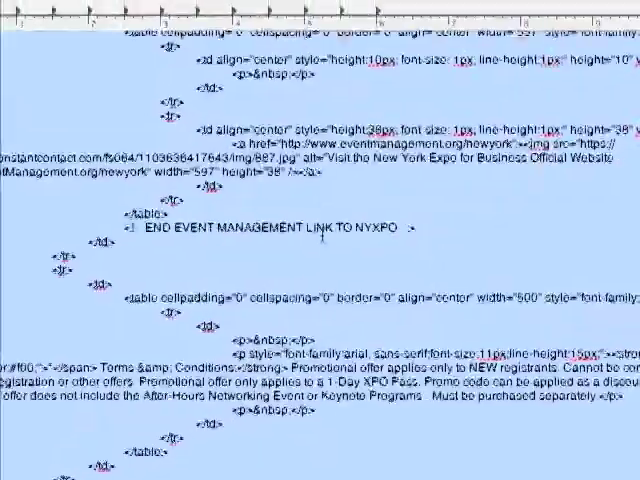
{"action": "scroll", "scroll_direction": "down", "scroll_amount": 3}
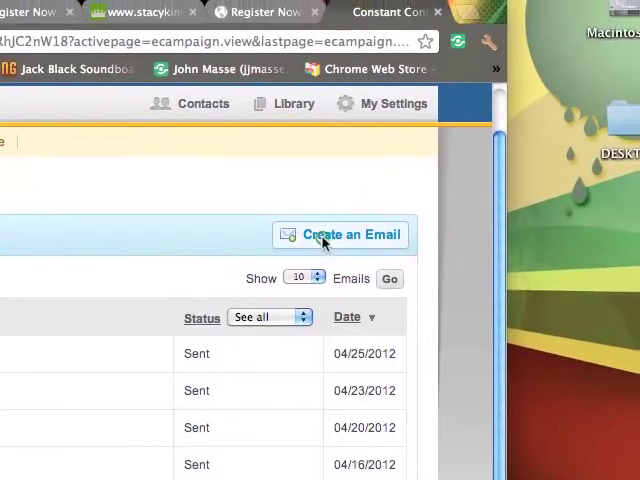
Create a new email with the Use My Own Code option and select the Email Name field.
{"action": "left_click", "coordinate": [350, 234]}
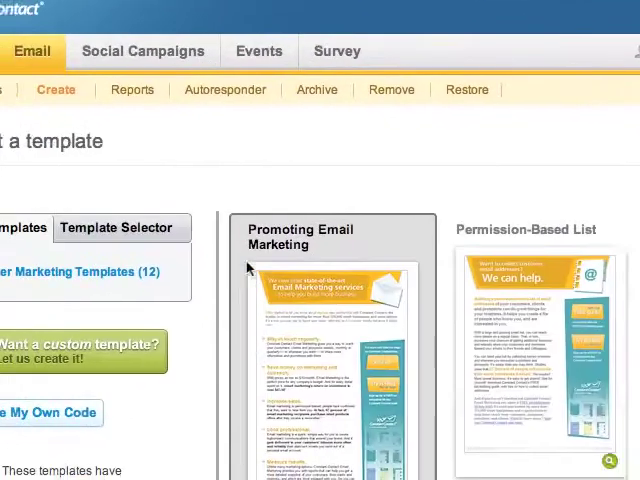
{"action": "scroll", "scroll_direction": "down", "scroll_amount": 3}
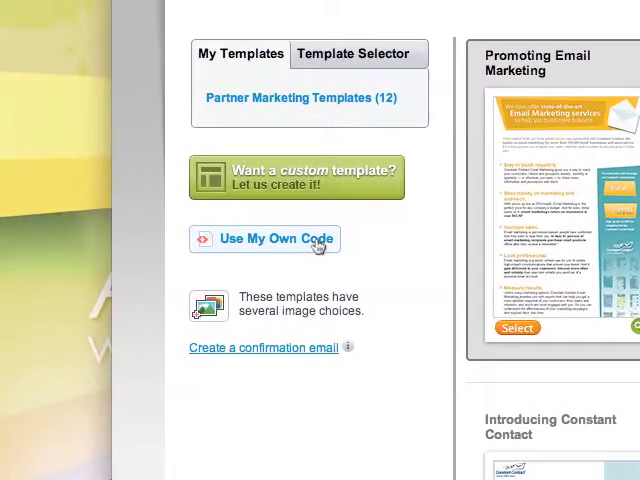
{"action": "left_click", "coordinate": [264, 240]}
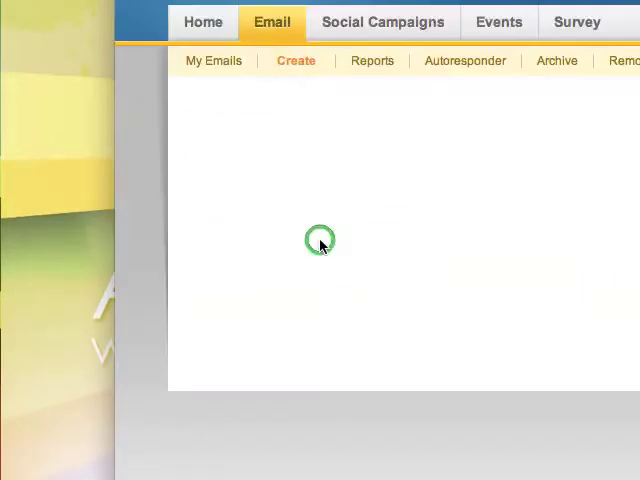
{"action": "left_click", "coordinate": [296, 60]}
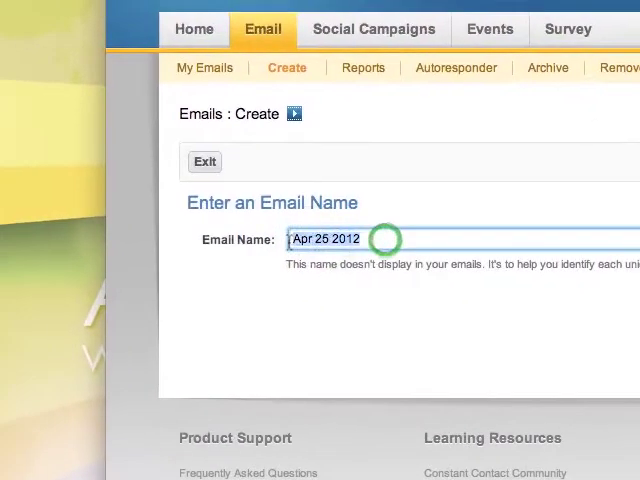
Name the email 'My Custom HTML XPO' and continue to its header settings page.
{"action": "type", "text": "My Custom HTML XPO"}
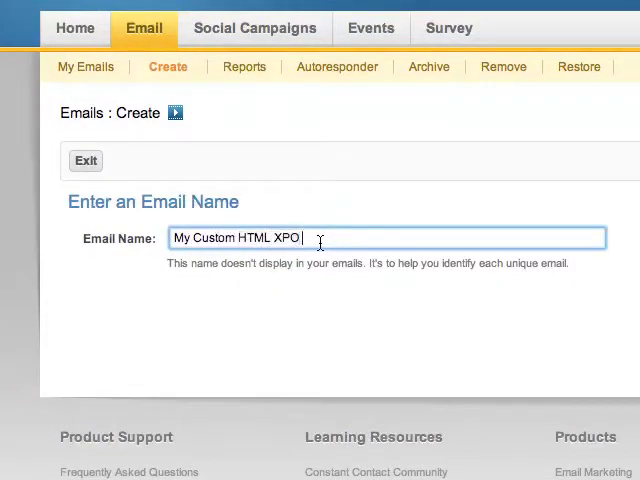
{"action": "type", "text": "Email"}
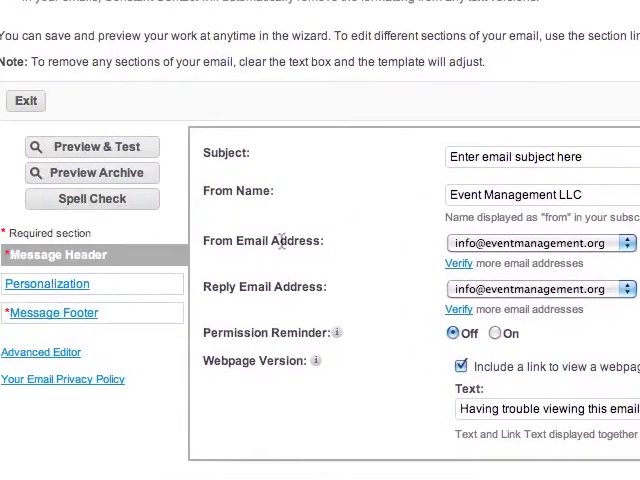
{"action": "scroll", "scroll_direction": "down", "scroll_amount": 3}
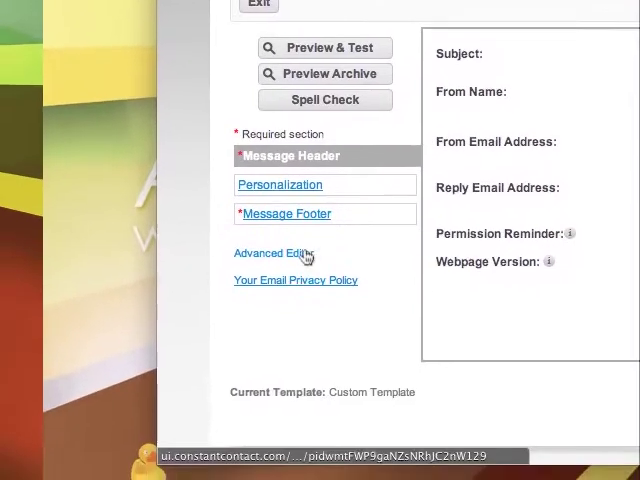
Paste the partner template HTML into the Advanced Editor and save, returning to settings.
{"action": "left_click", "coordinate": [268, 252]}
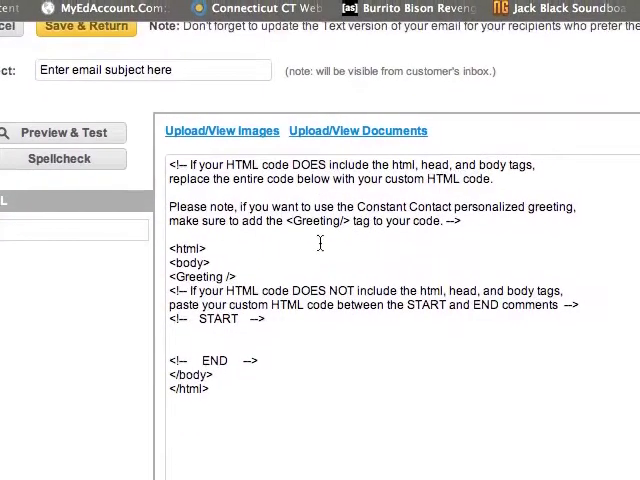
{"action": "scroll", "scroll_direction": "down", "scroll_amount": 3}
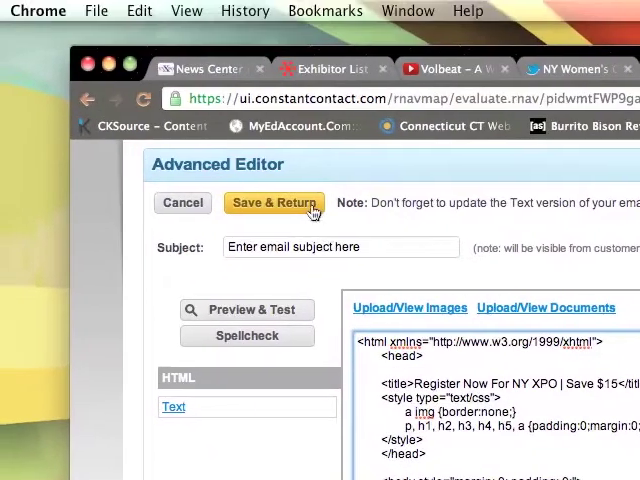
{"action": "left_click", "coordinate": [274, 204]}
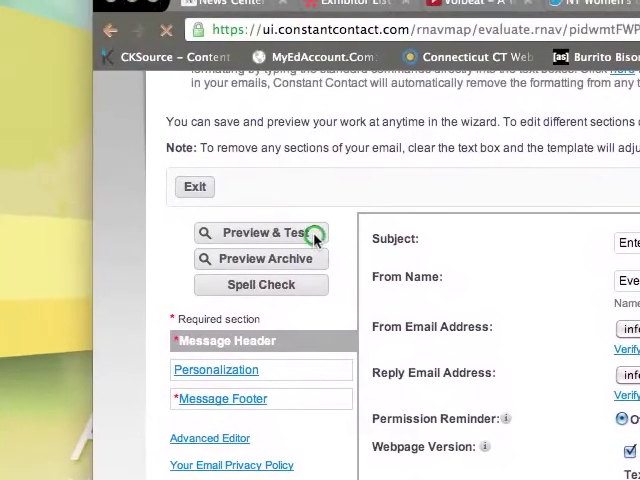
Preview the email and scroll through the rendered NY XPO for Business promotion.
{"action": "left_click", "coordinate": [260, 240]}
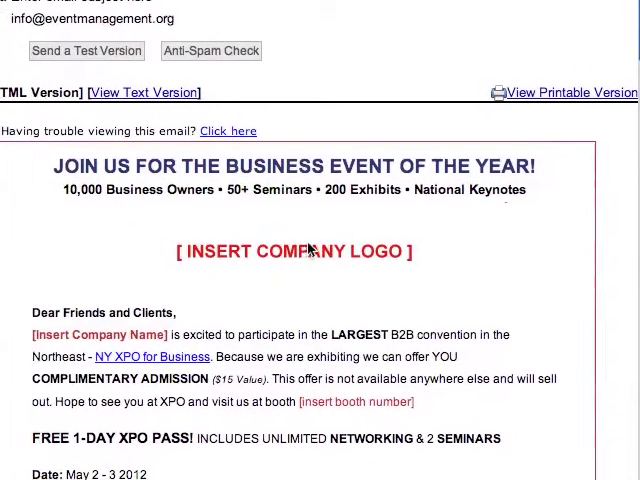
{"action": "scroll", "scroll_direction": "down", "scroll_amount": 3}
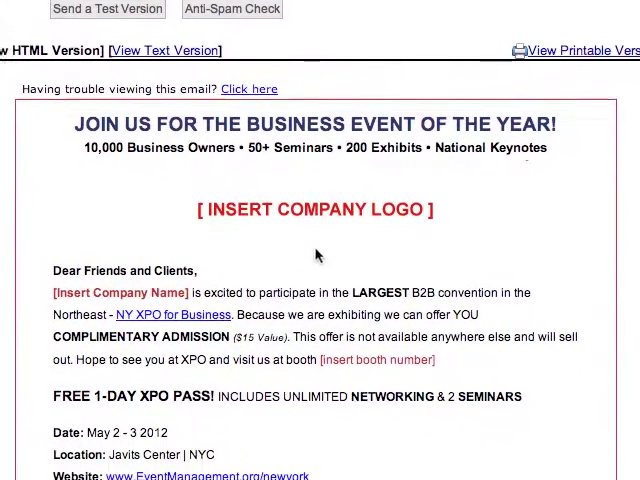
{"action": "scroll", "scroll_direction": "down", "scroll_amount": 3}
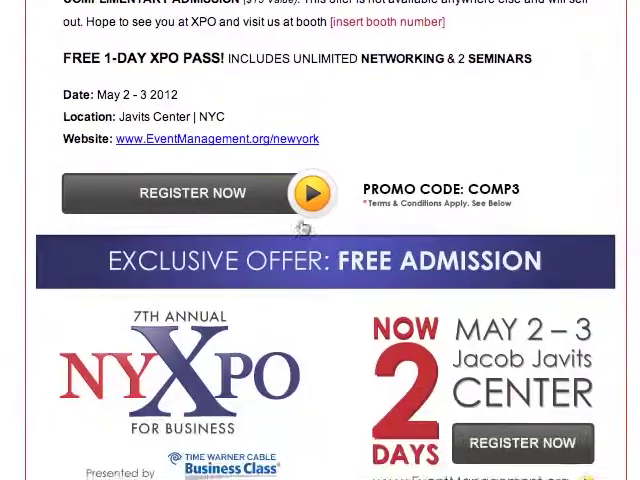
{"action": "scroll", "scroll_direction": "down", "scroll_amount": 3}
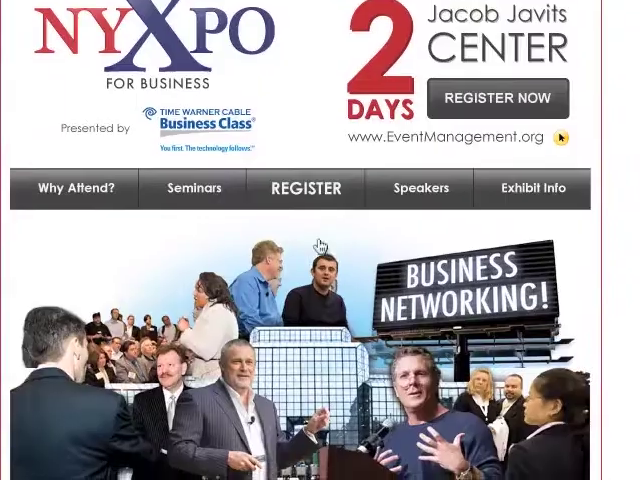